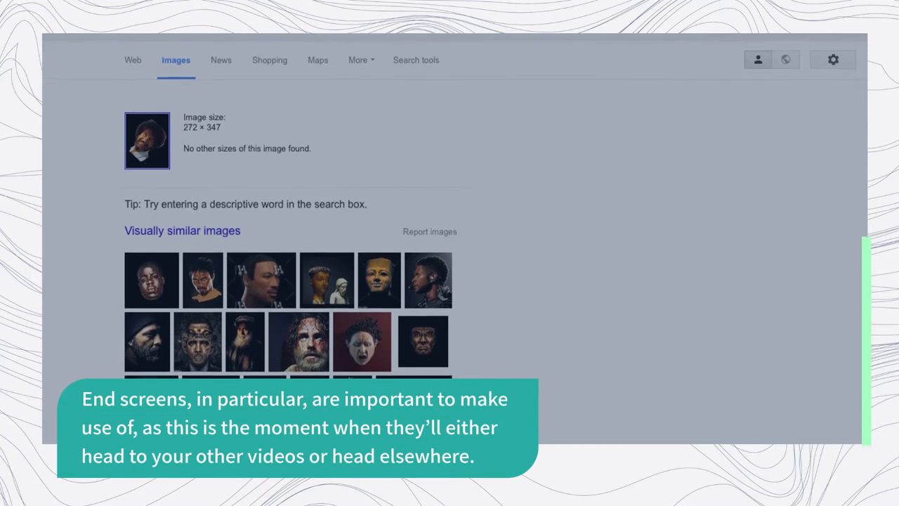
{"action": "scroll", "scroll_direction": "down", "scroll_amount": 3}
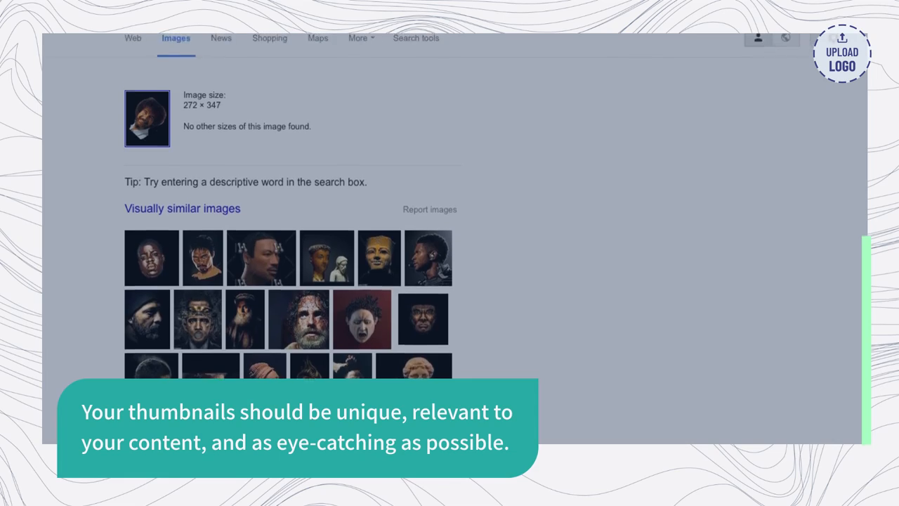
{"action": "scroll", "scroll_direction": "up", "scroll_amount": 3}
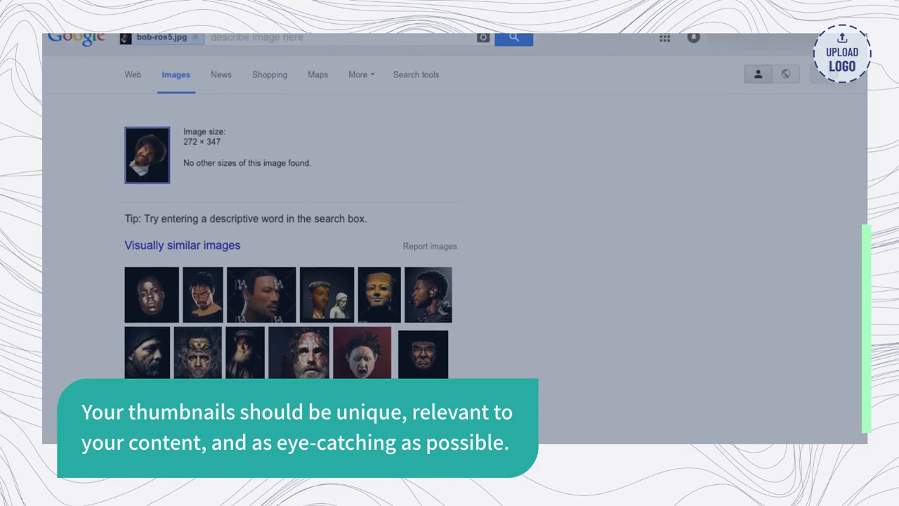
{"action": "scroll", "scroll_direction": "down", "scroll_amount": 3}
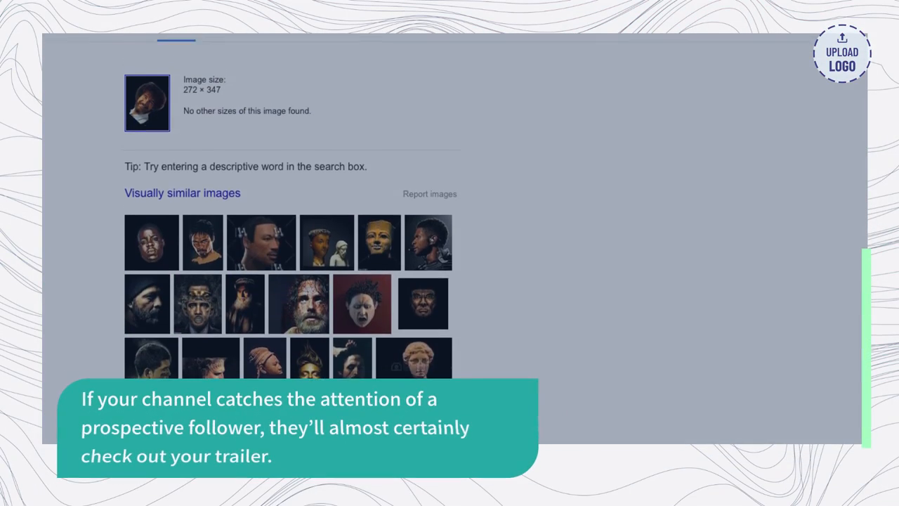
{"action": "scroll", "scroll_direction": "up", "scroll_amount": 3}
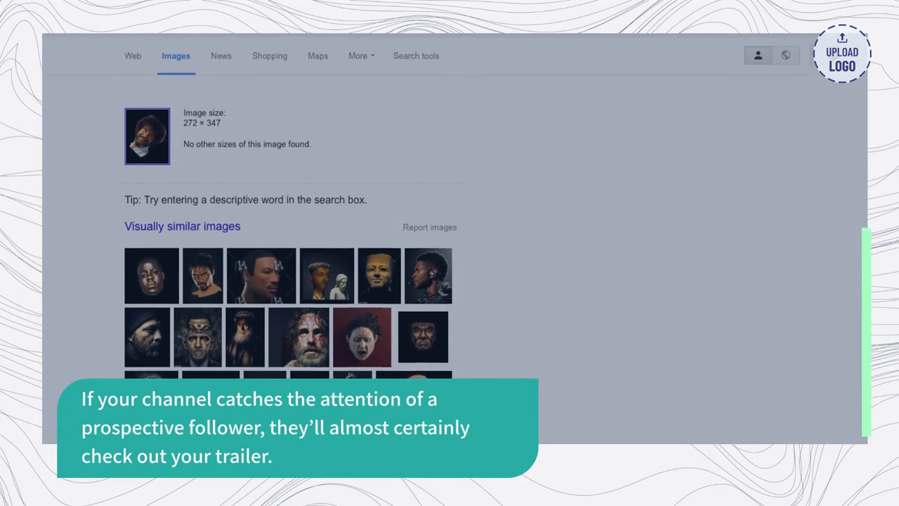